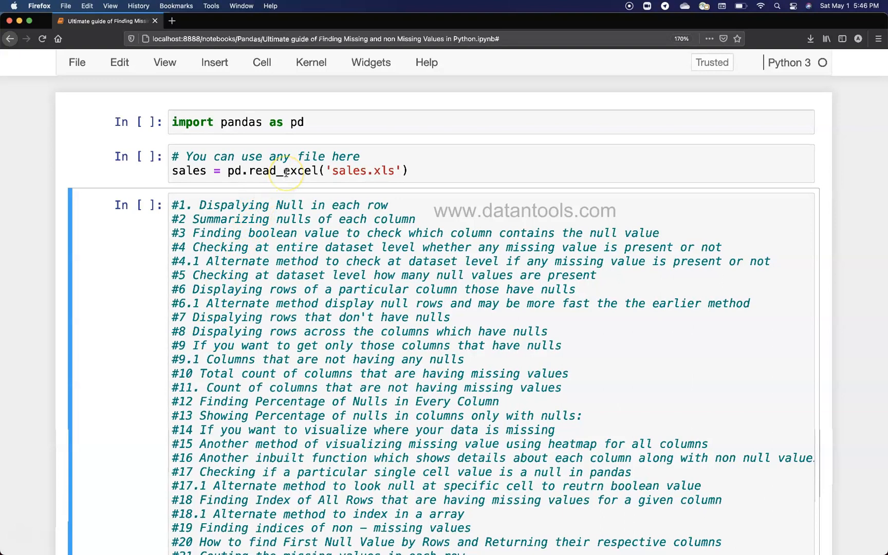
mouse_move(285, 173)
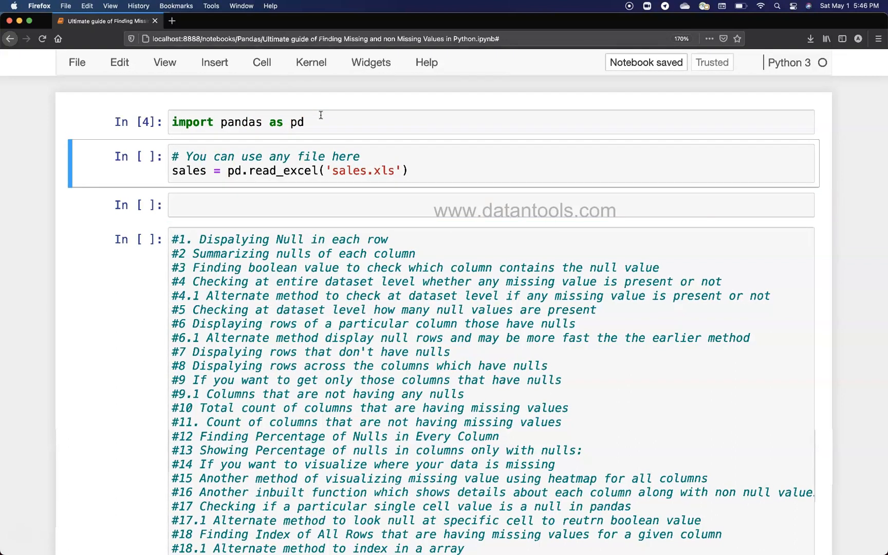
Run the read_excel cell so sales.xls loads into the sales dataframe
key("shift+Return")
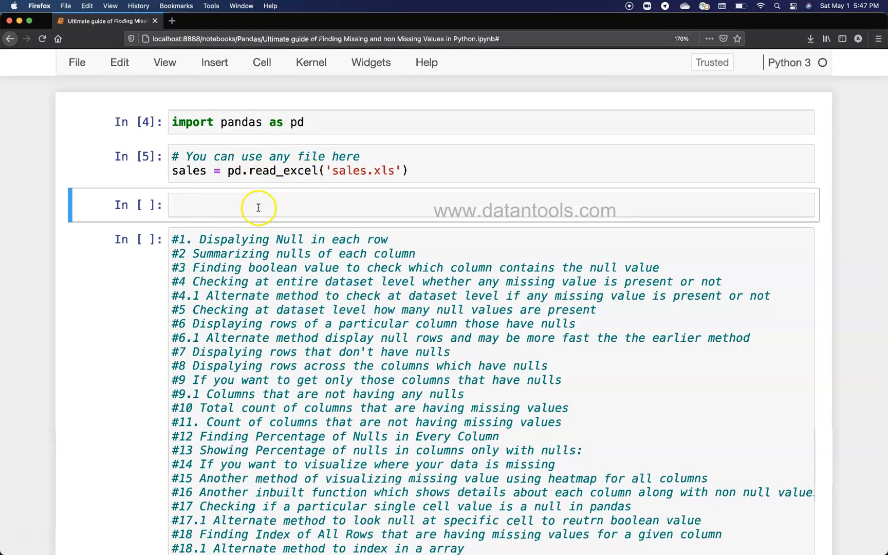
Enter sales.isnull().sum().sum() in the empty cell to count all missing values
left_click(258, 205)
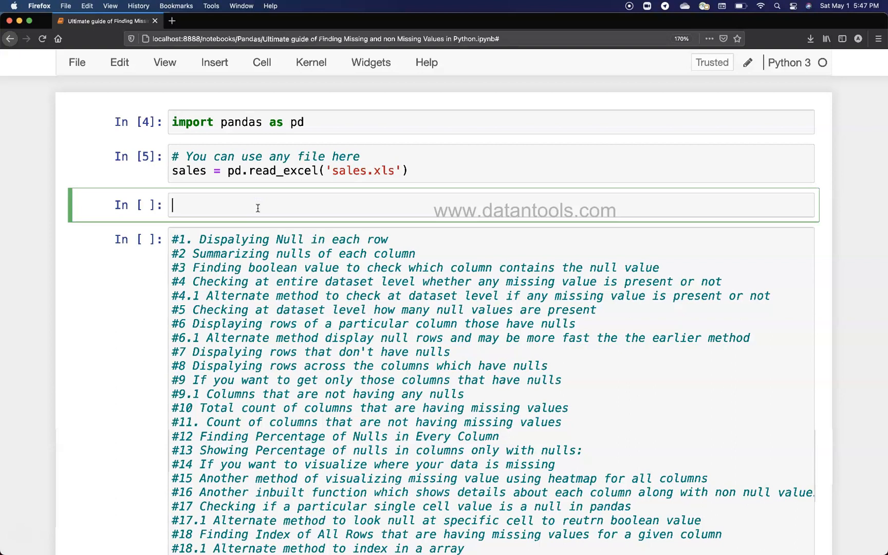
type("sales")
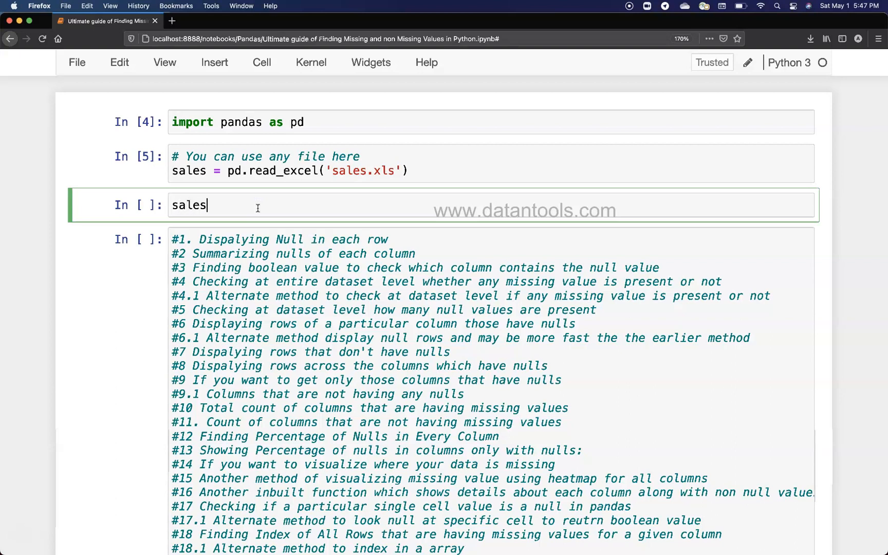
type(".")
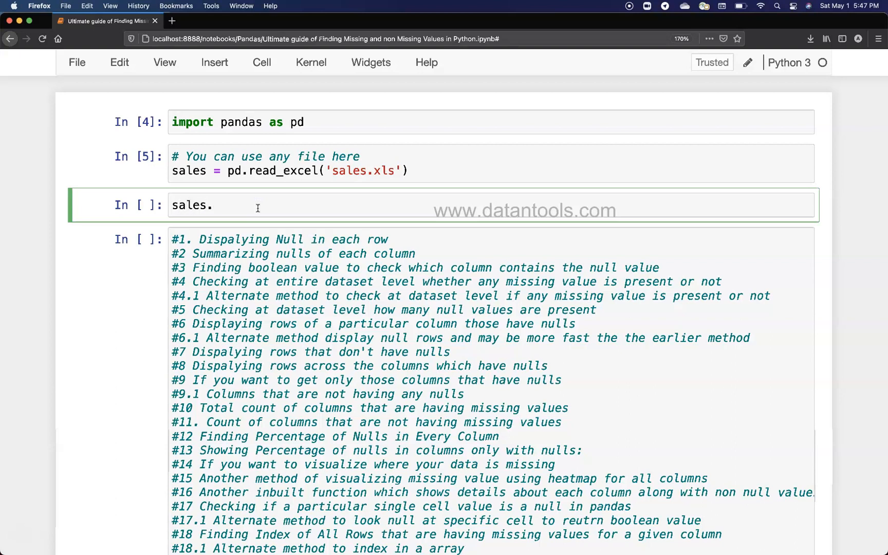
type(".i")
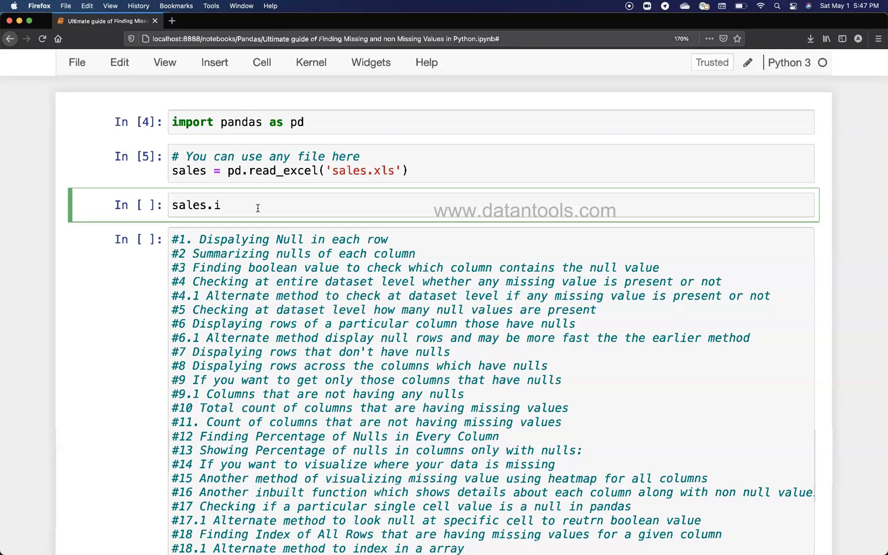
type("snull()")
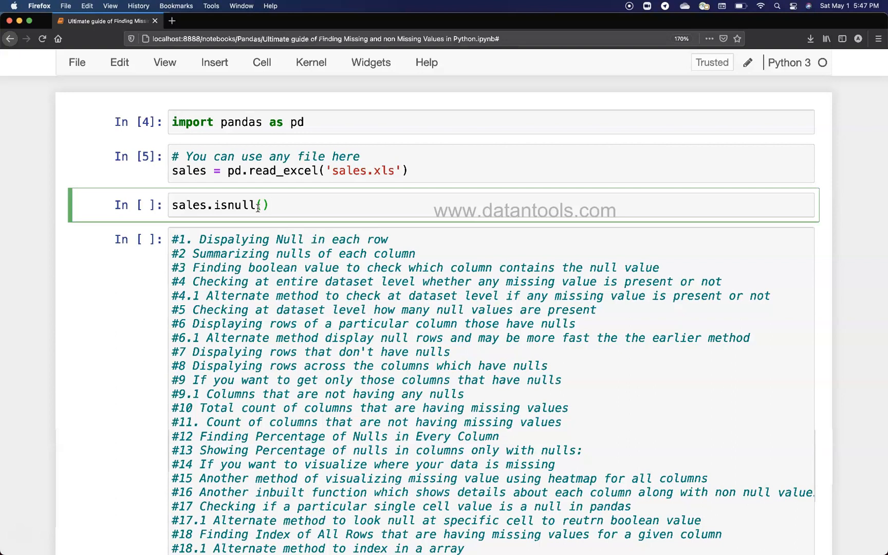
type(".sum()")
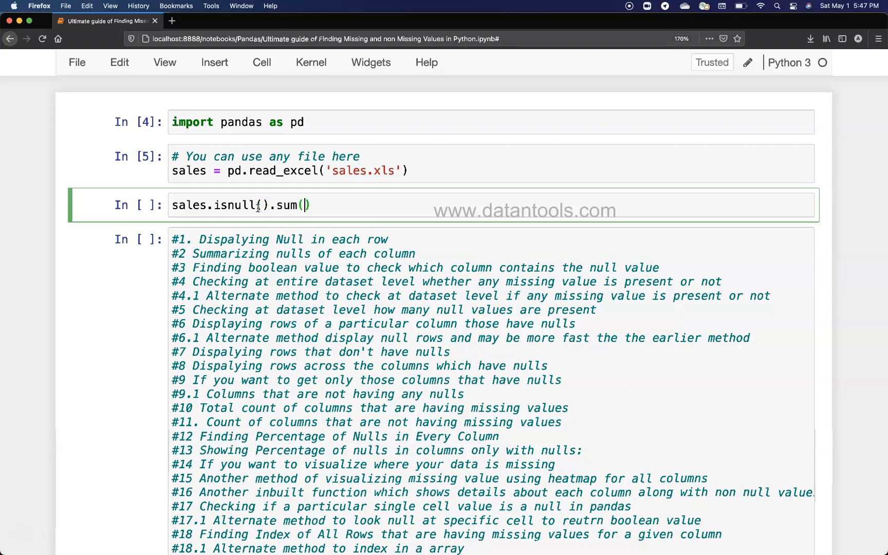
mouse_move(307, 204)
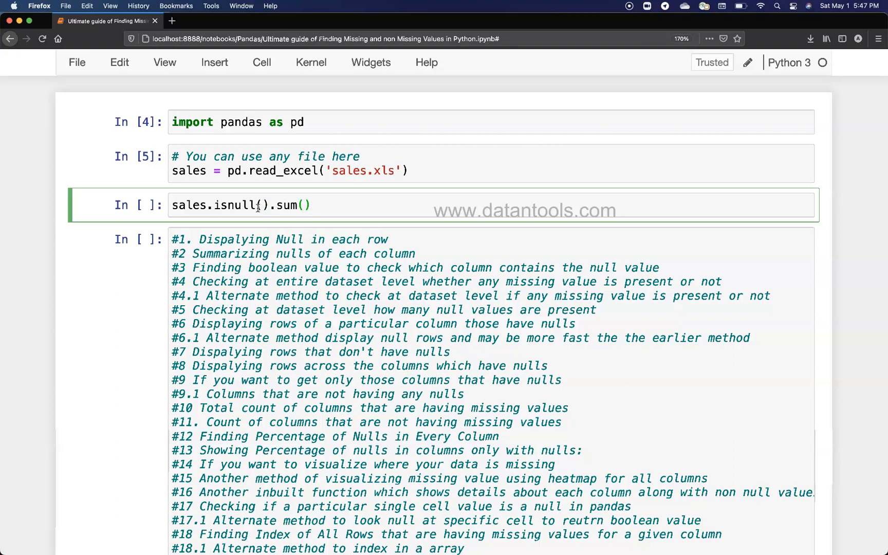
type(".sum")
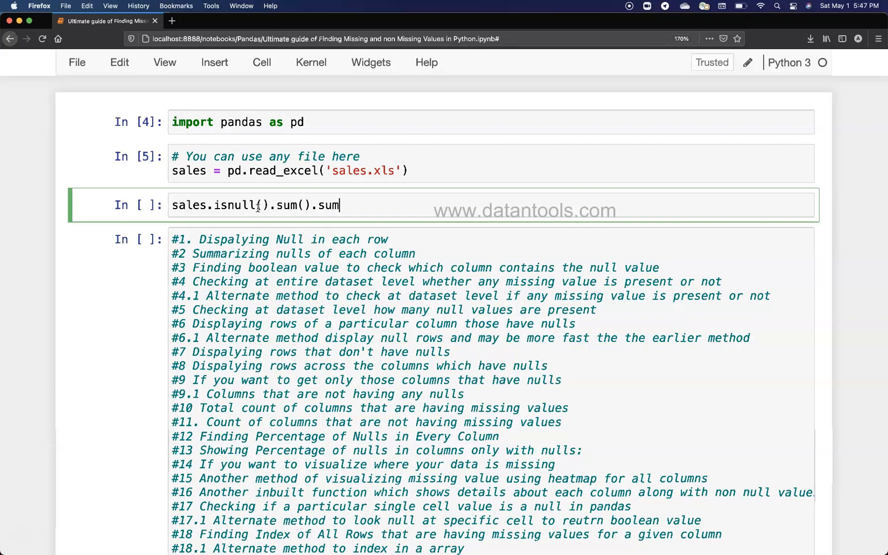
type("()")
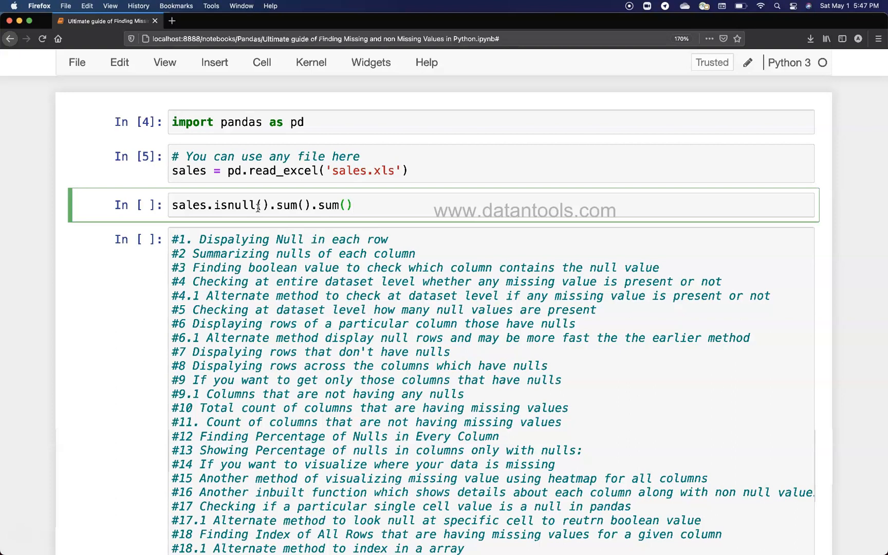
mouse_move(307, 205)
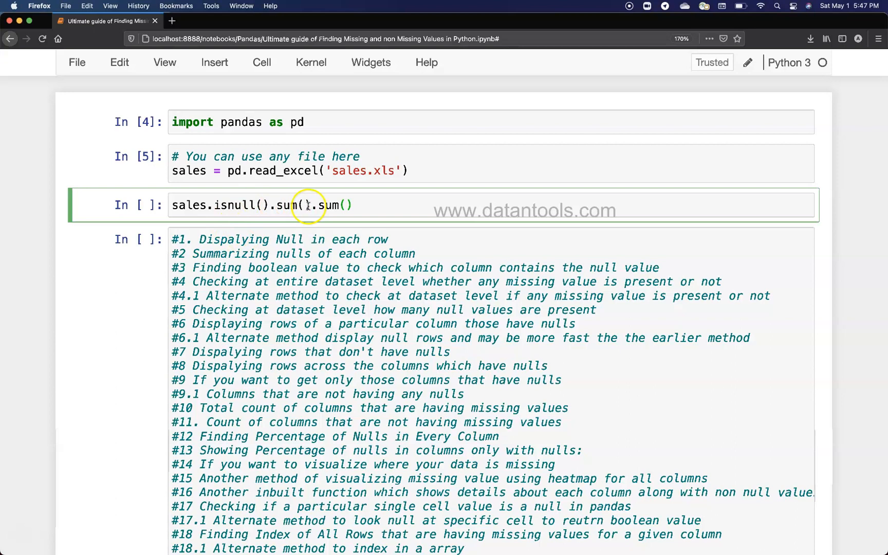